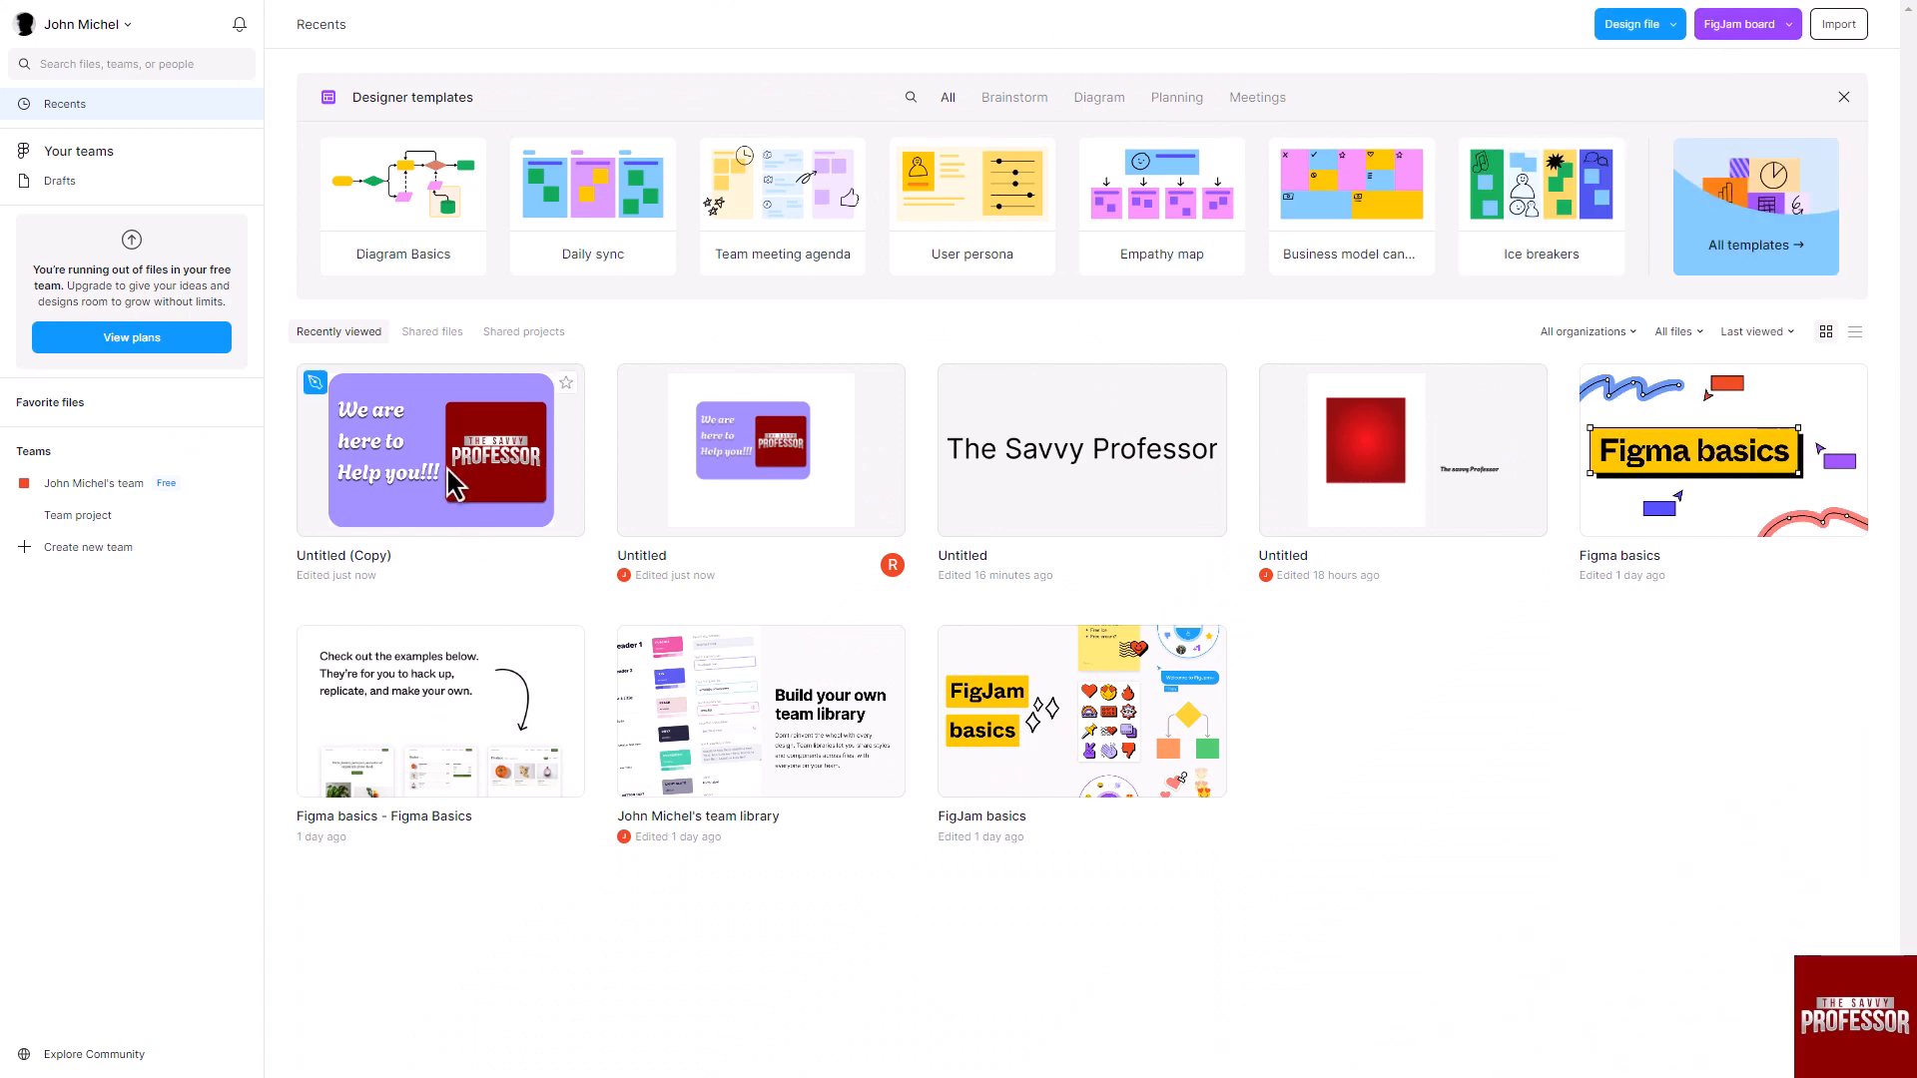
Open the Untitled (Copy) design file with the purple banner from Recents
double_click(439, 449)
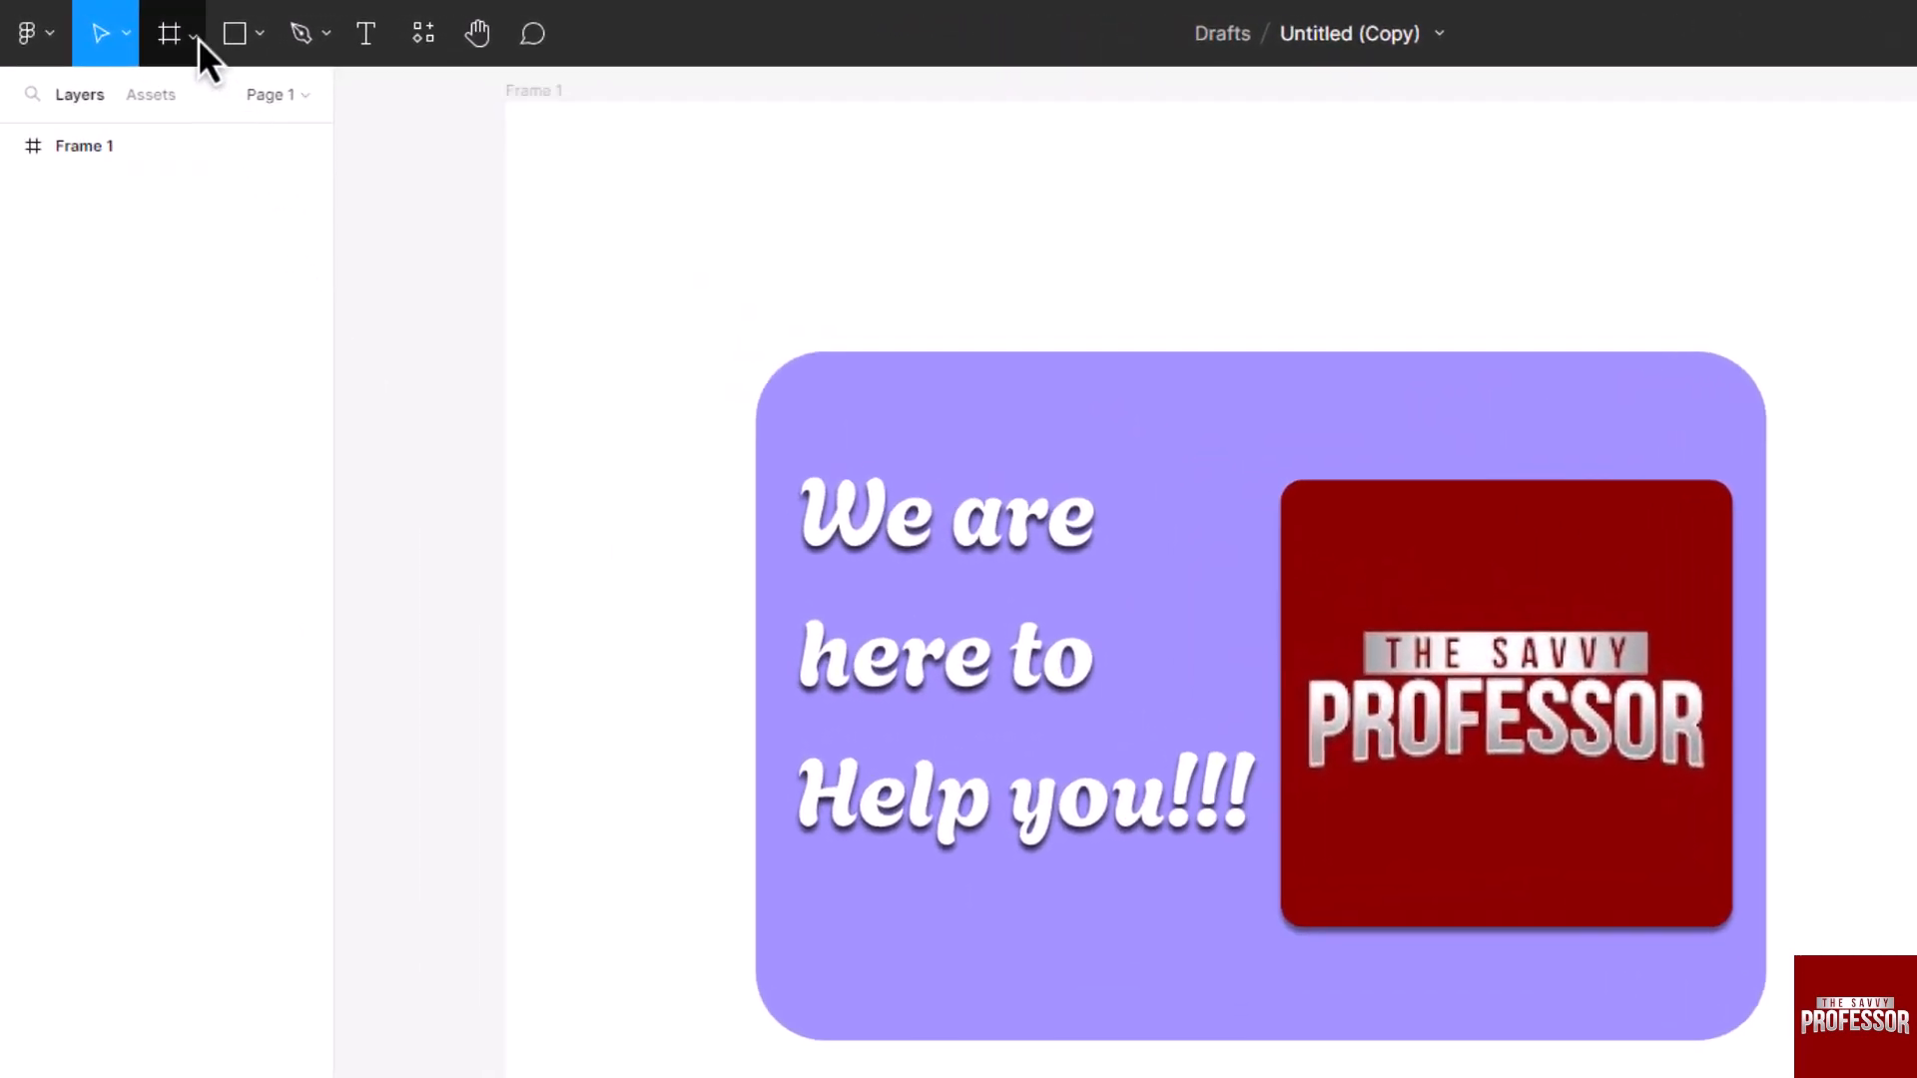
Switch to the Slice tool and mark slices over the banner's left and right halves
left_click(194, 34)
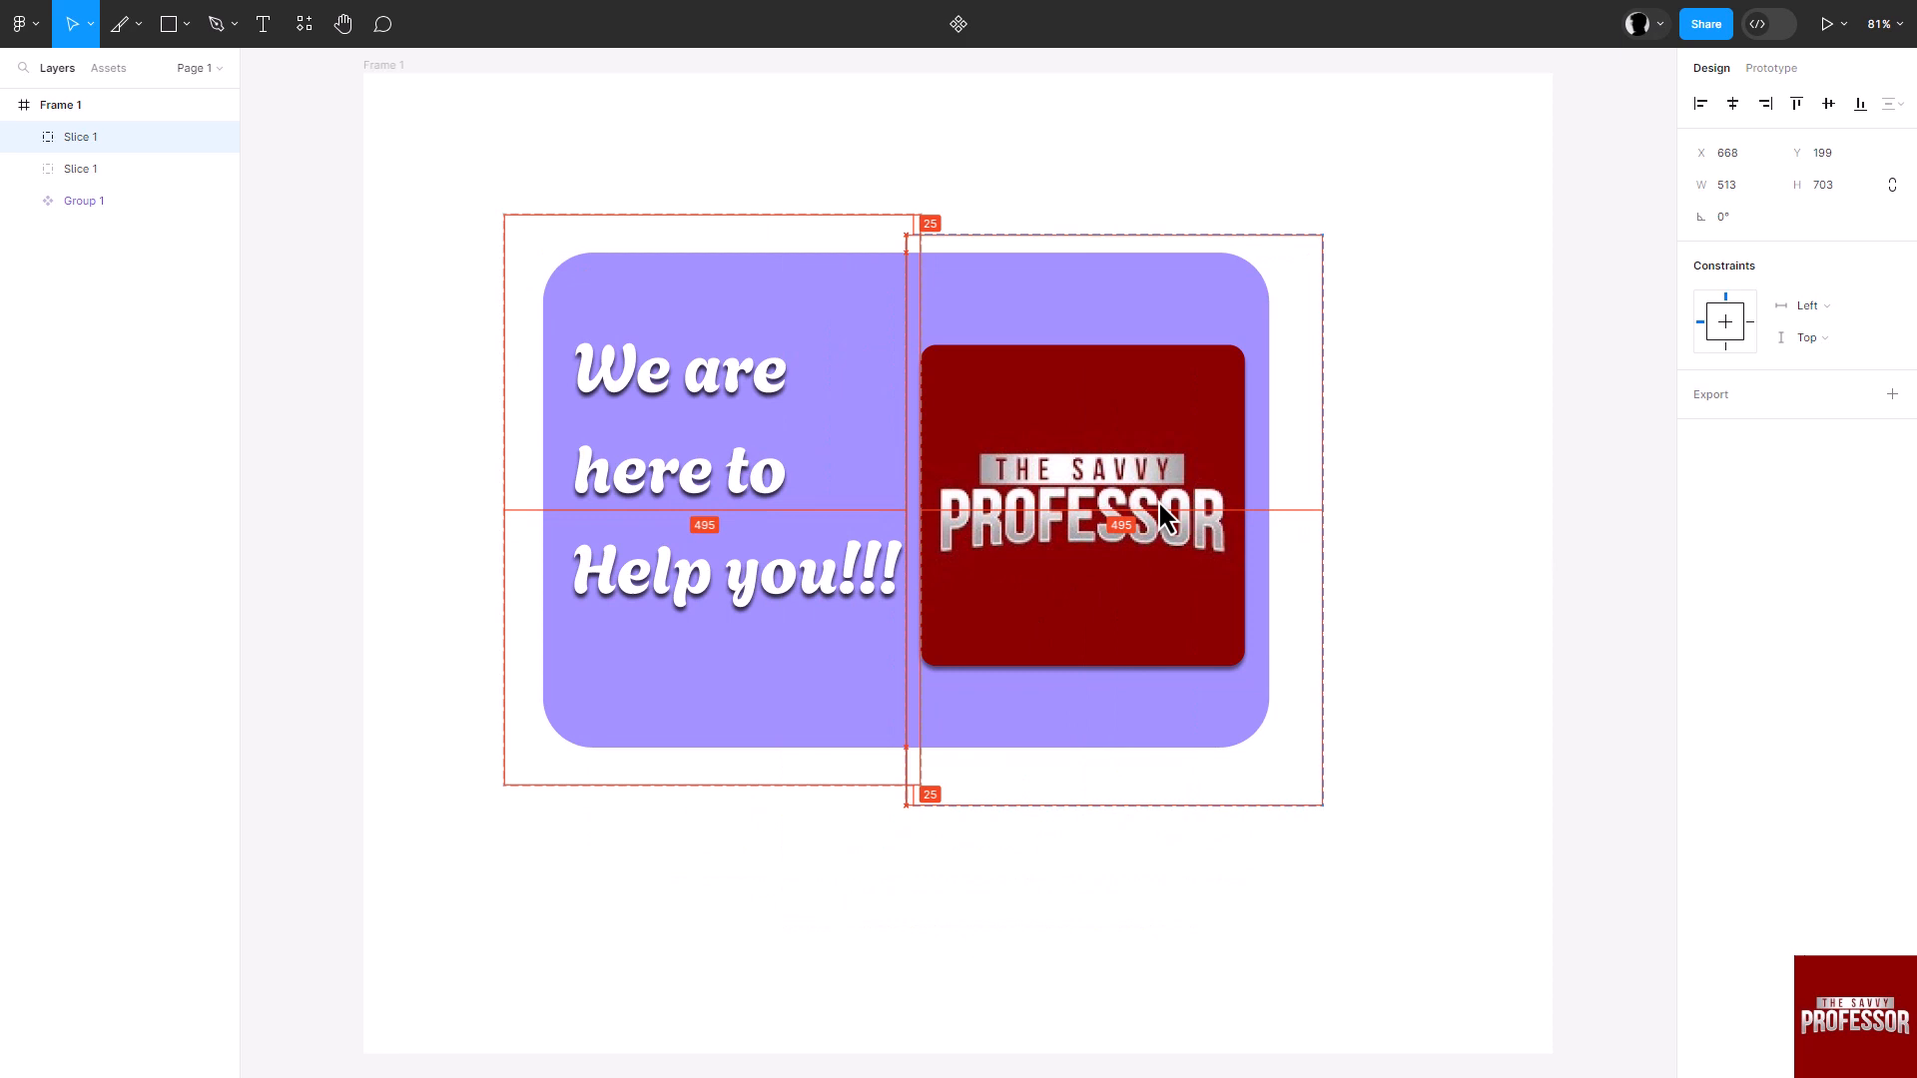
Adjust the right-hand slice over the logo half so it becomes Slice 2
key("alt")
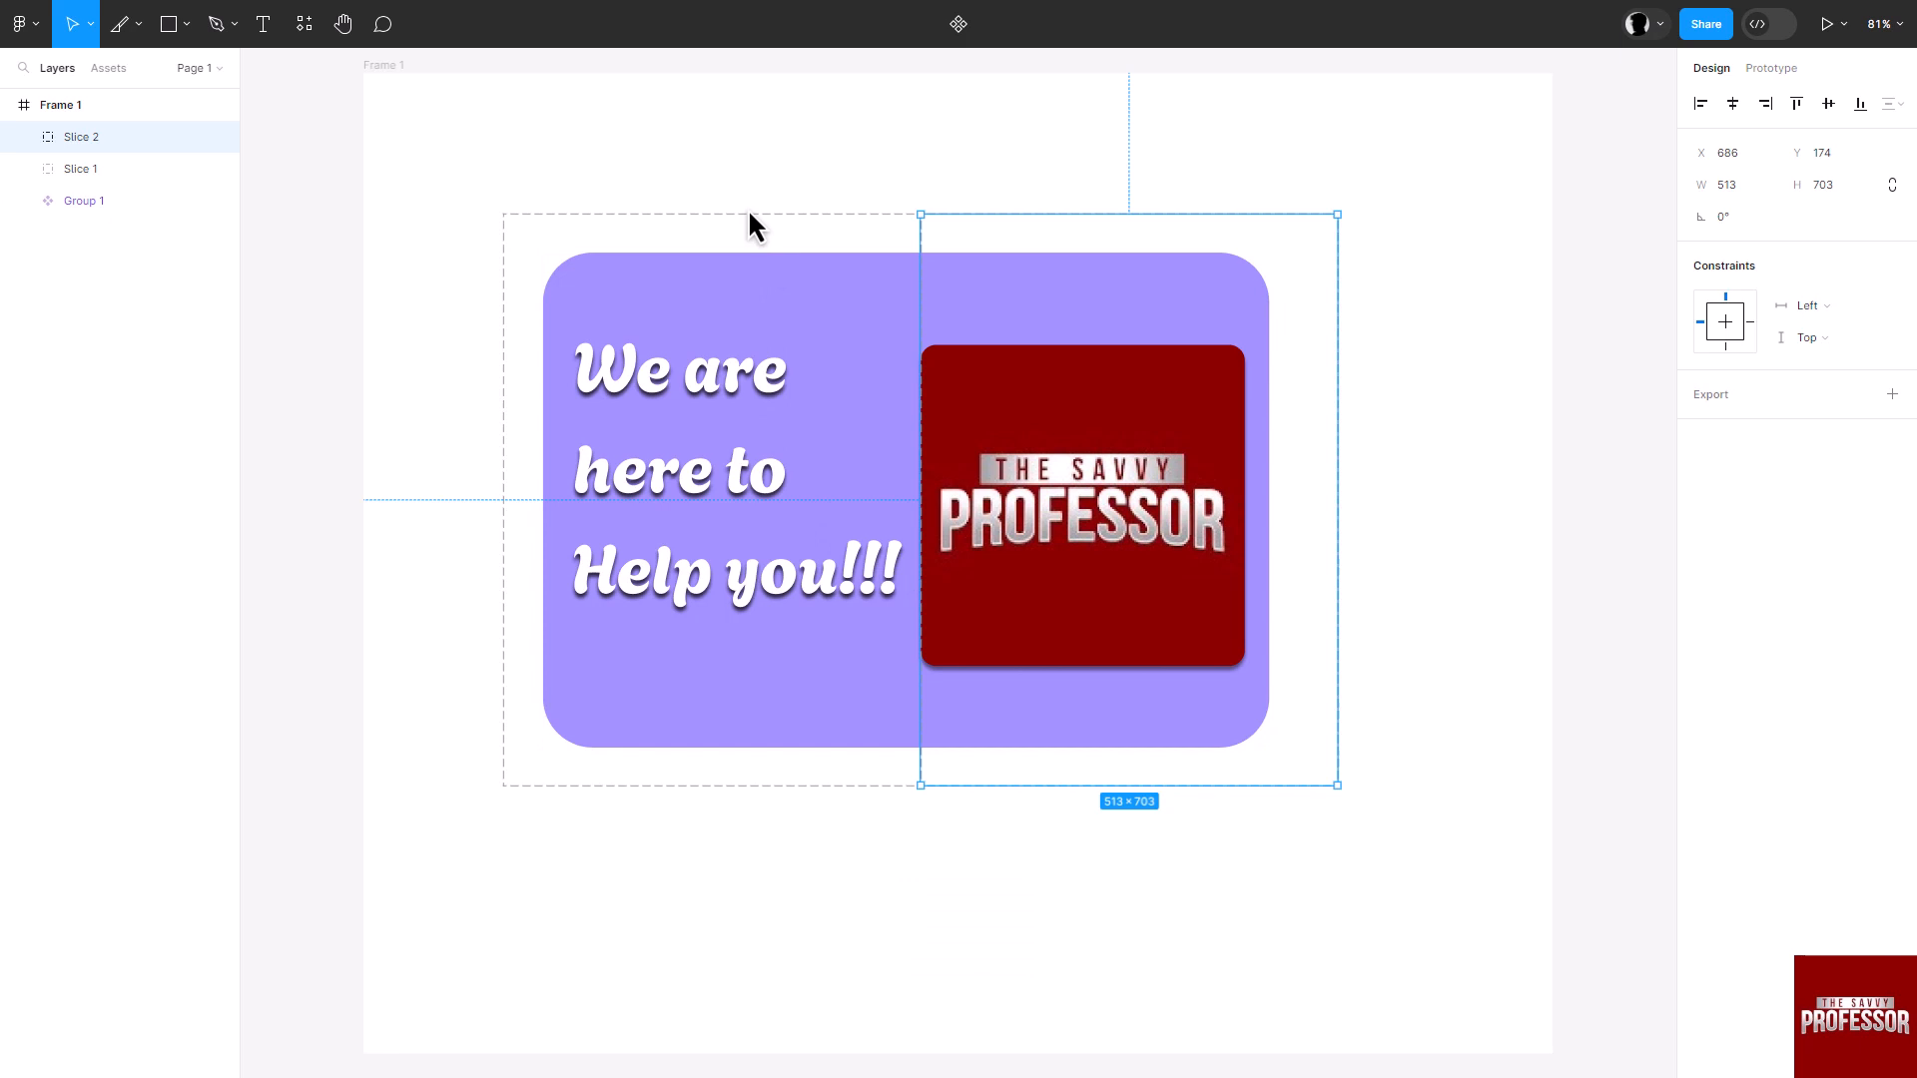
mouse_move(498, 186)
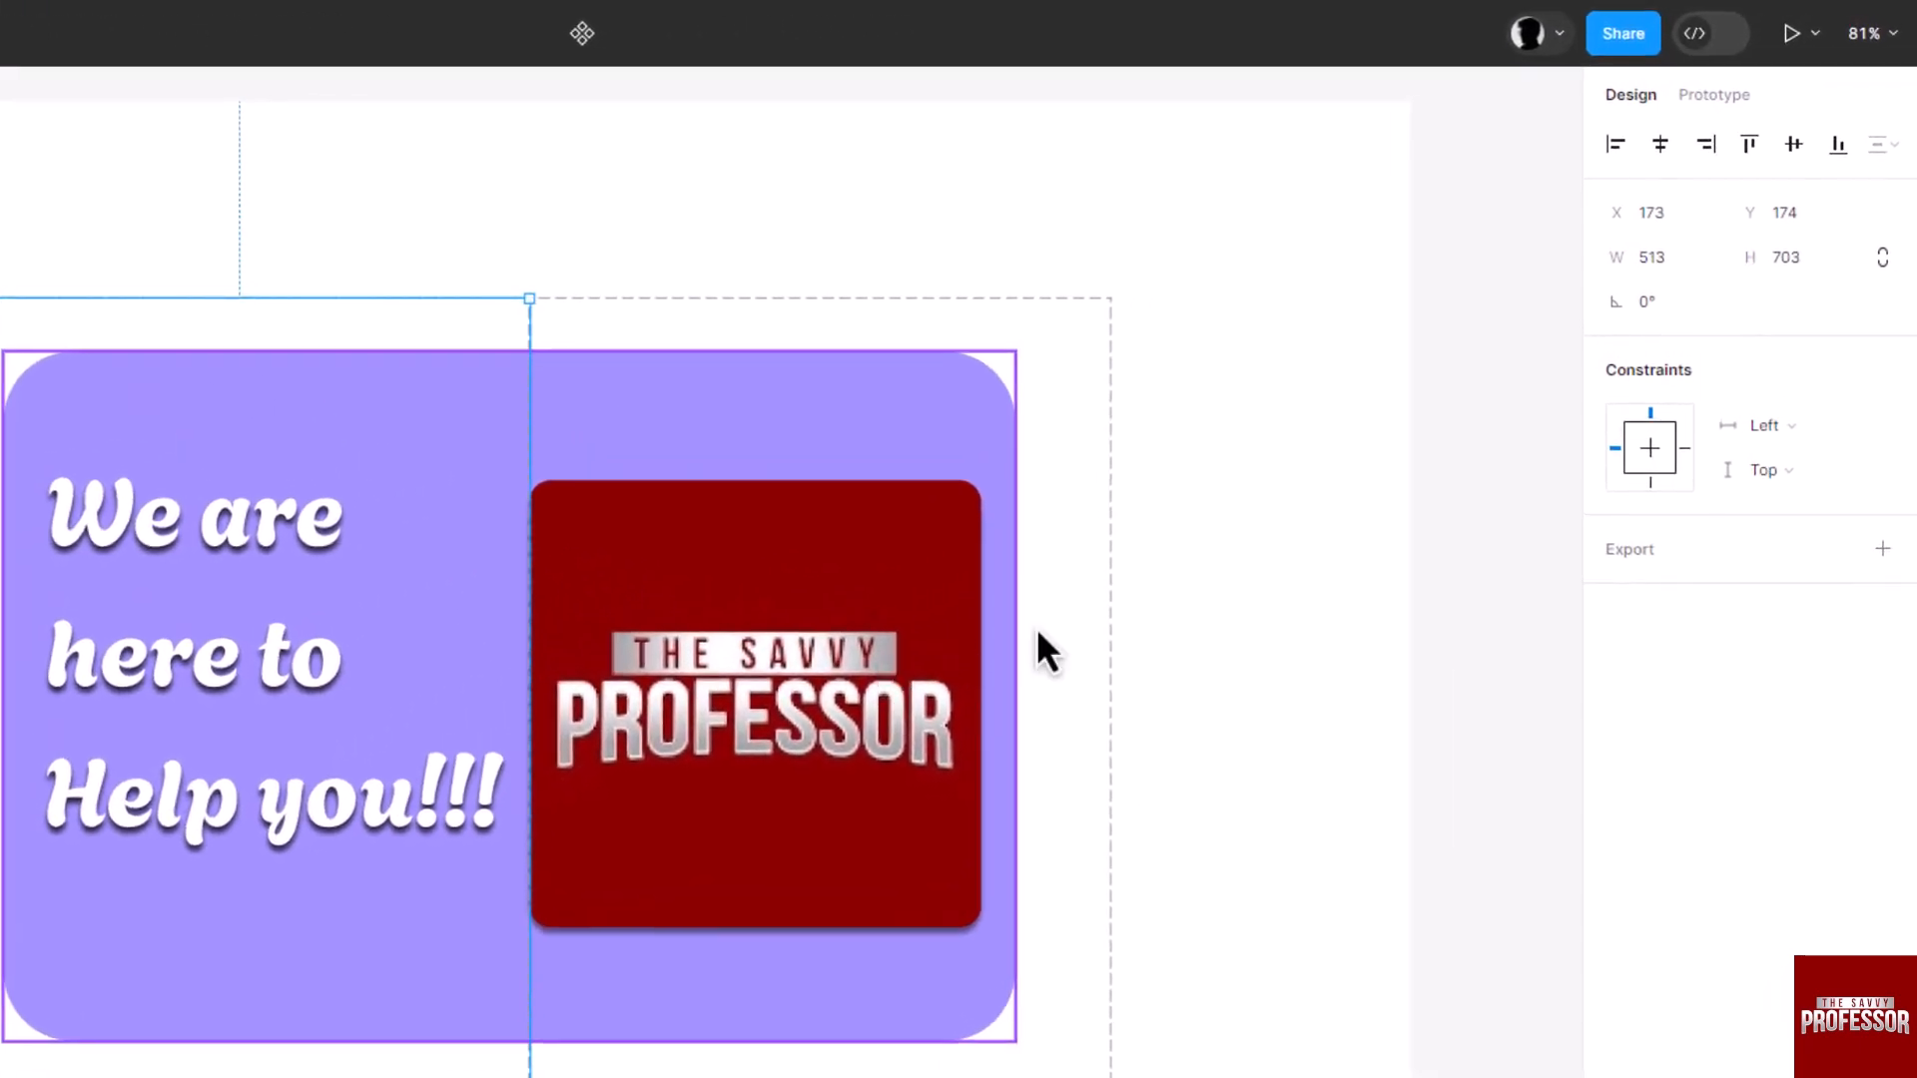
Export Slice 1, the text half, as a 1x PNG and show its preview
left_click(1883, 550)
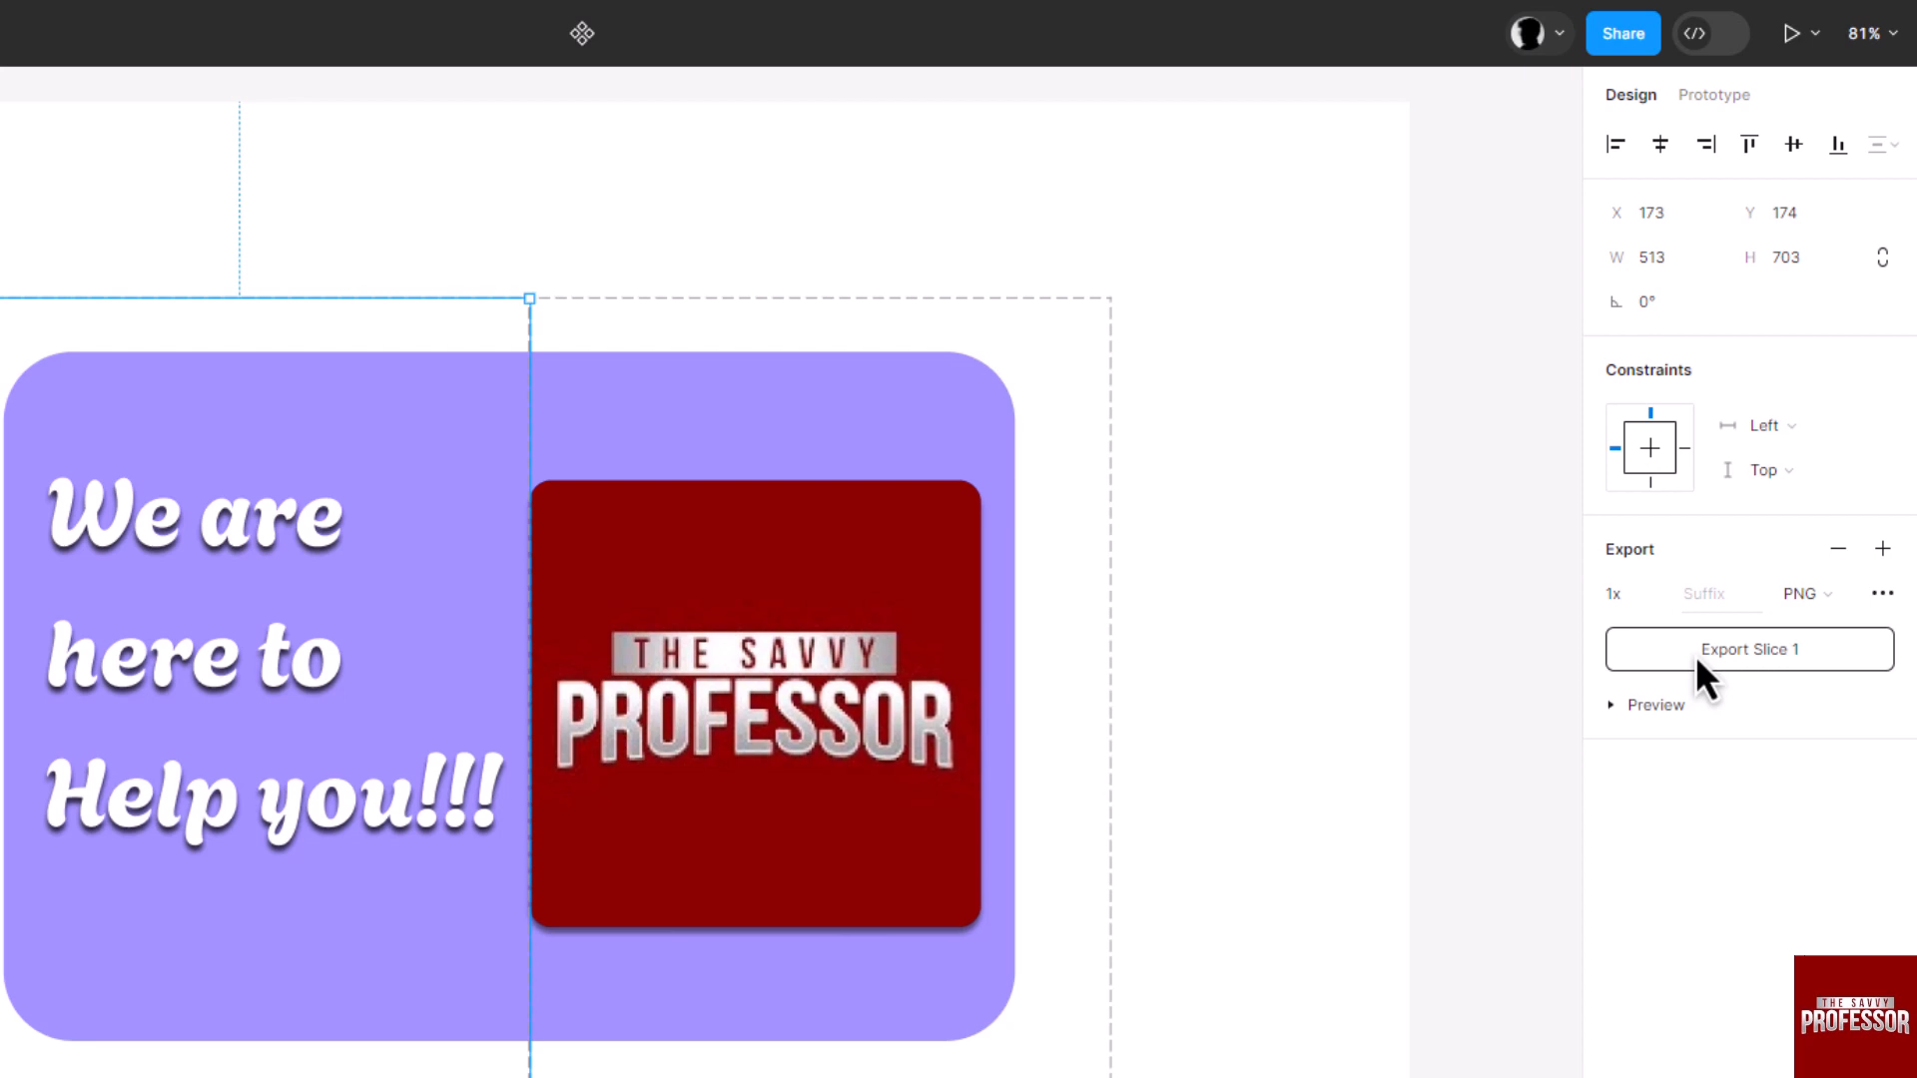
left_click(1749, 648)
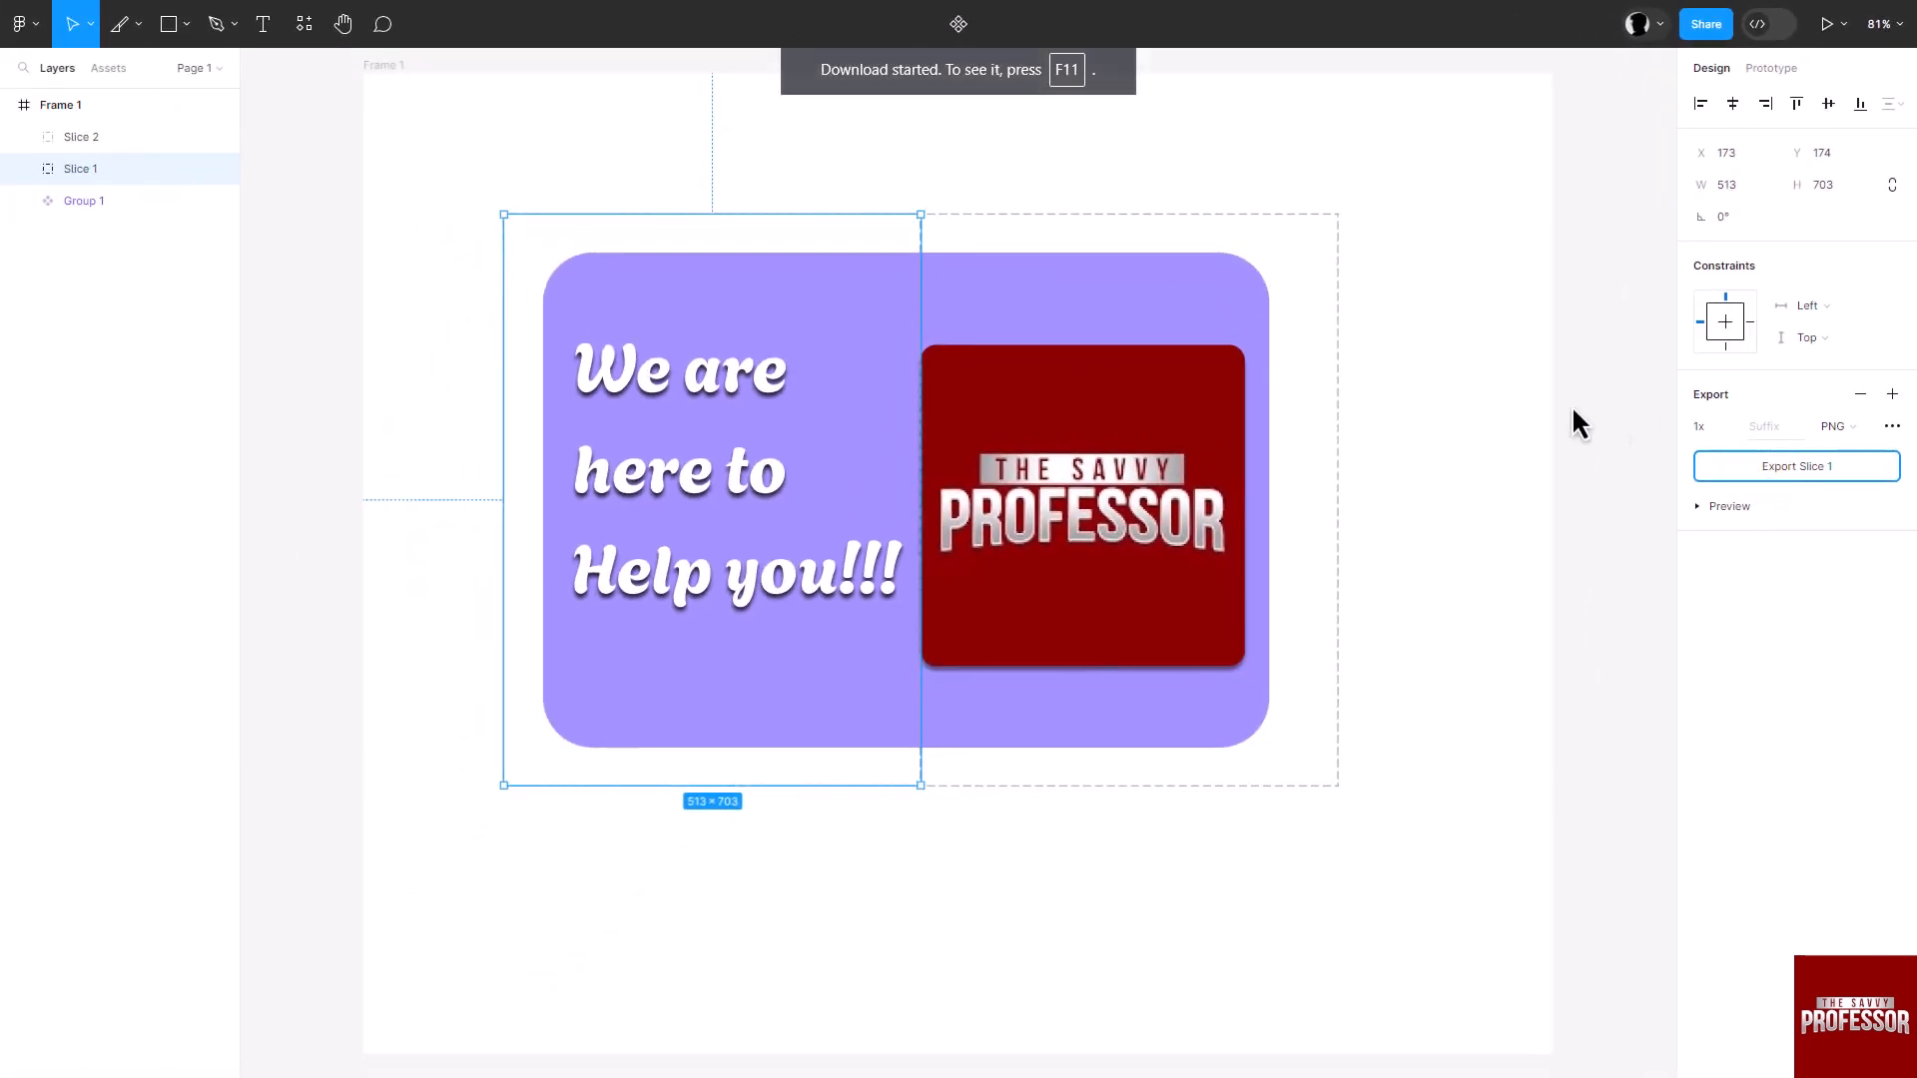
left_click(1729, 505)
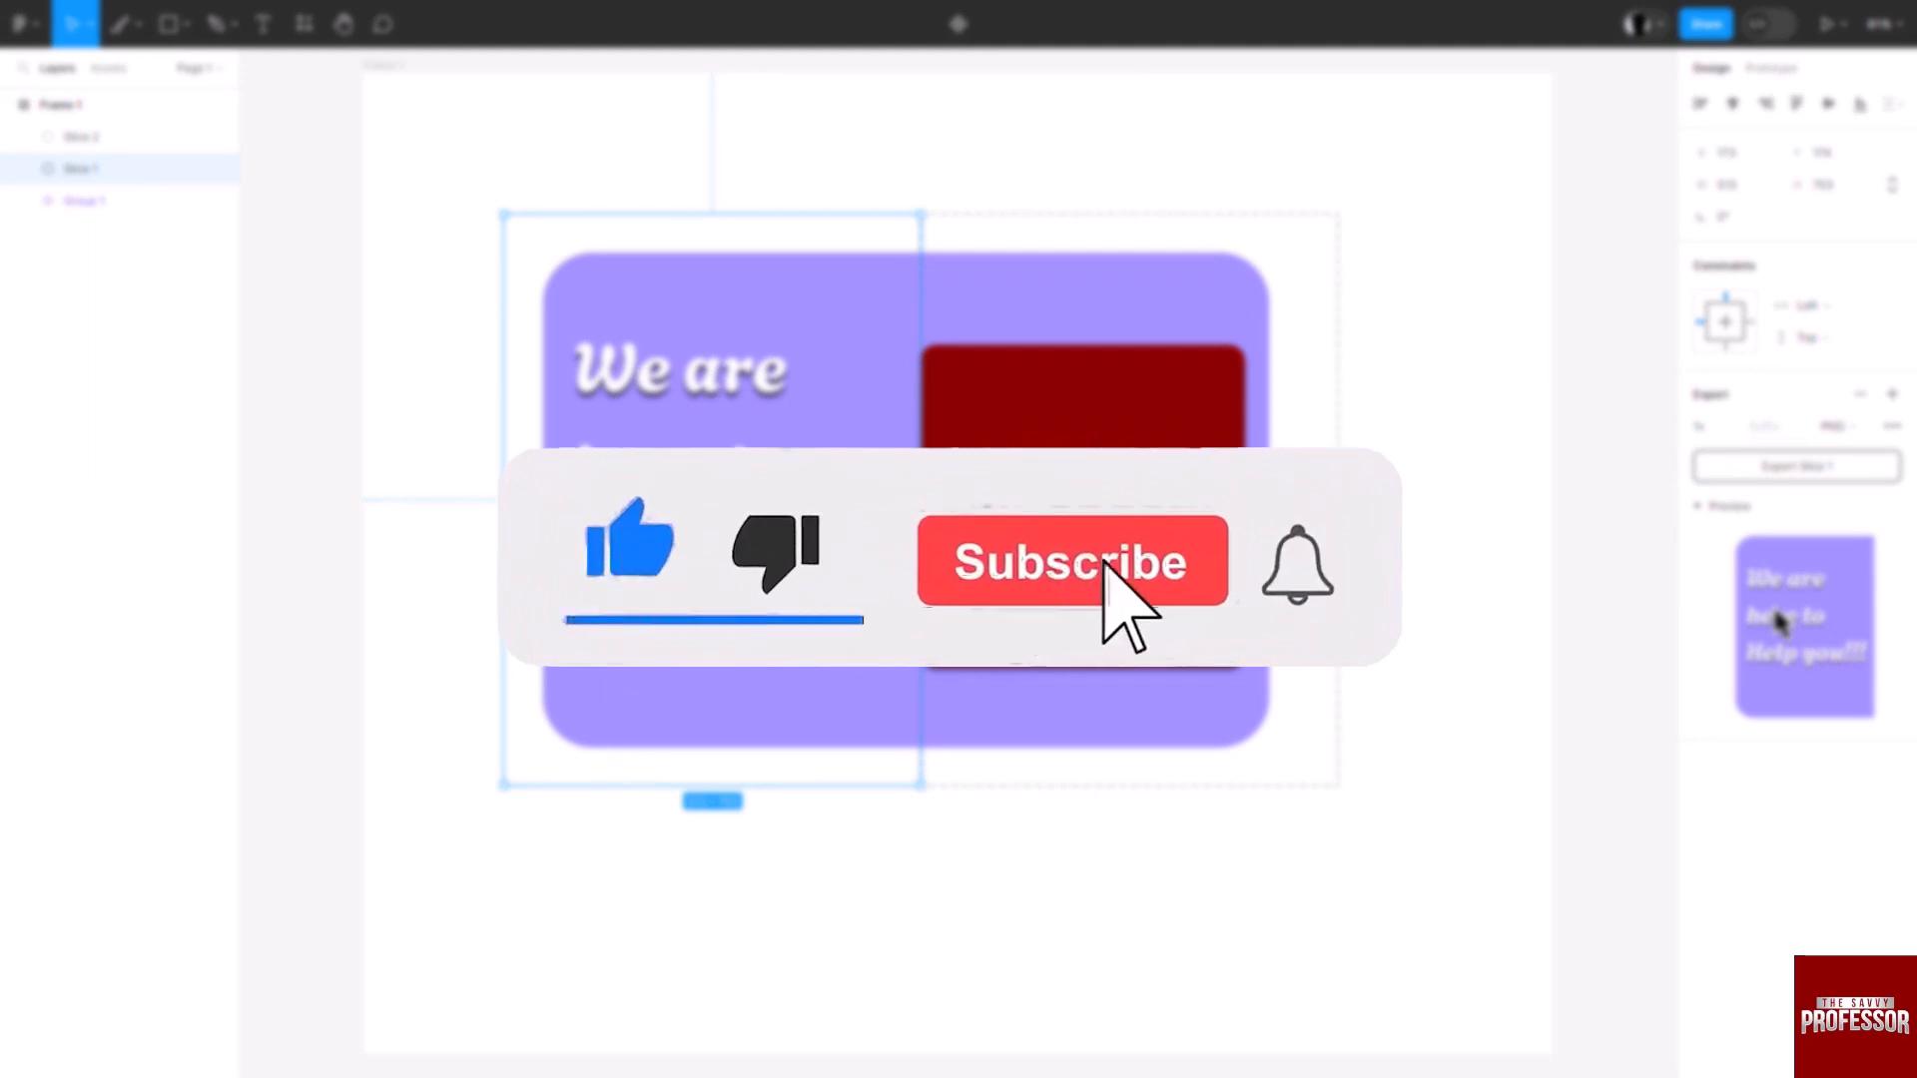
left_click(1070, 561)
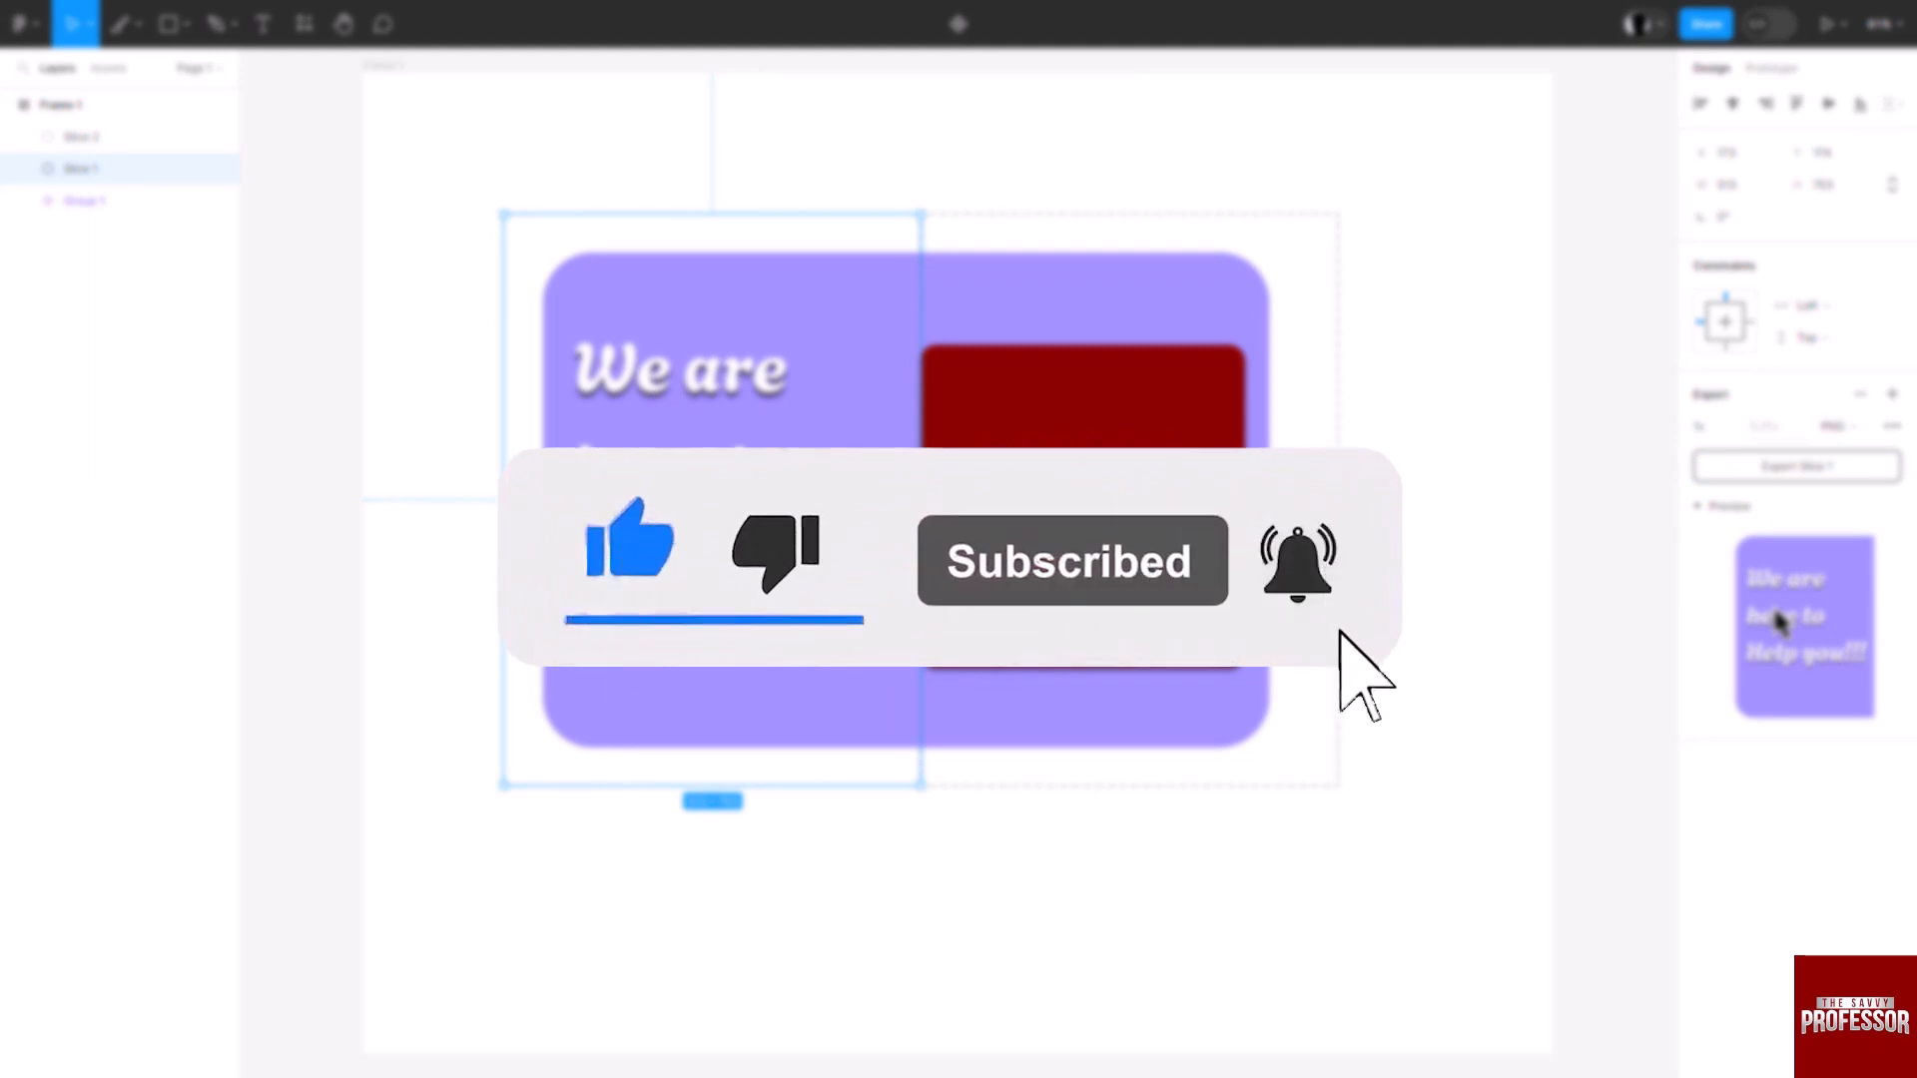